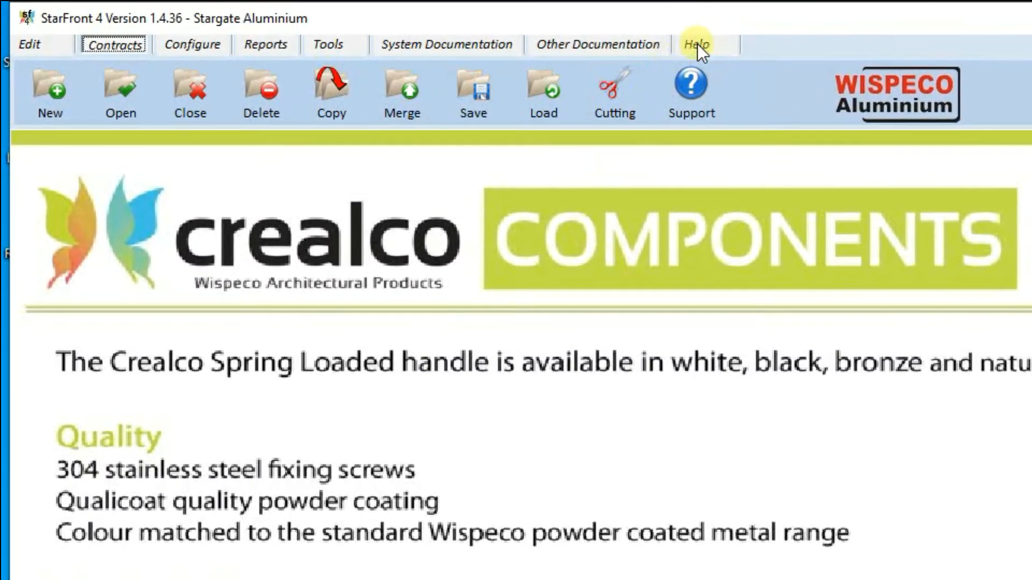
- Bring up the Re-activate StarFront dialog from the Help tools
{"action": "left_click", "coordinate": [696, 44]}
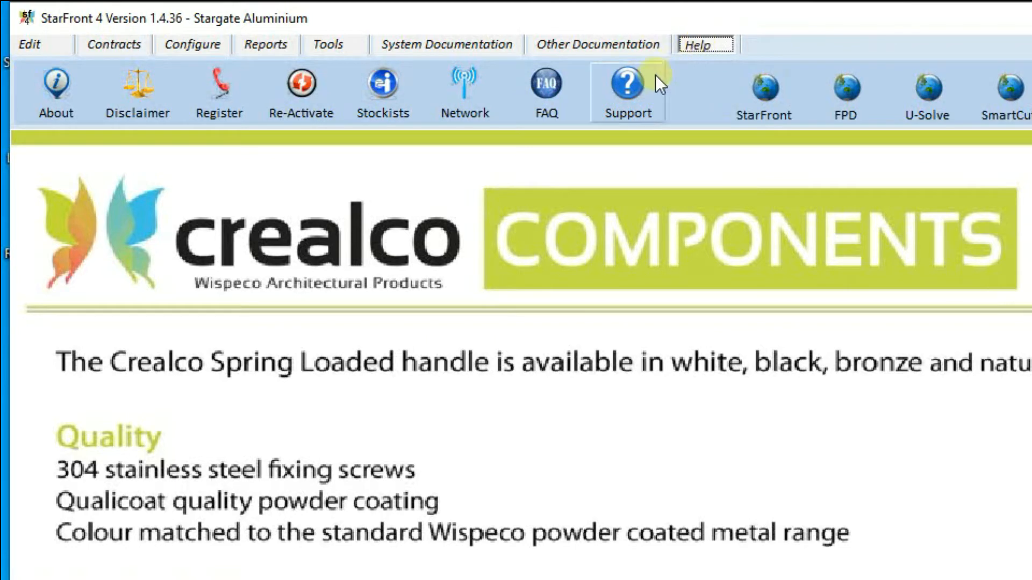
{"action": "mouse_move", "coordinate": [300, 92]}
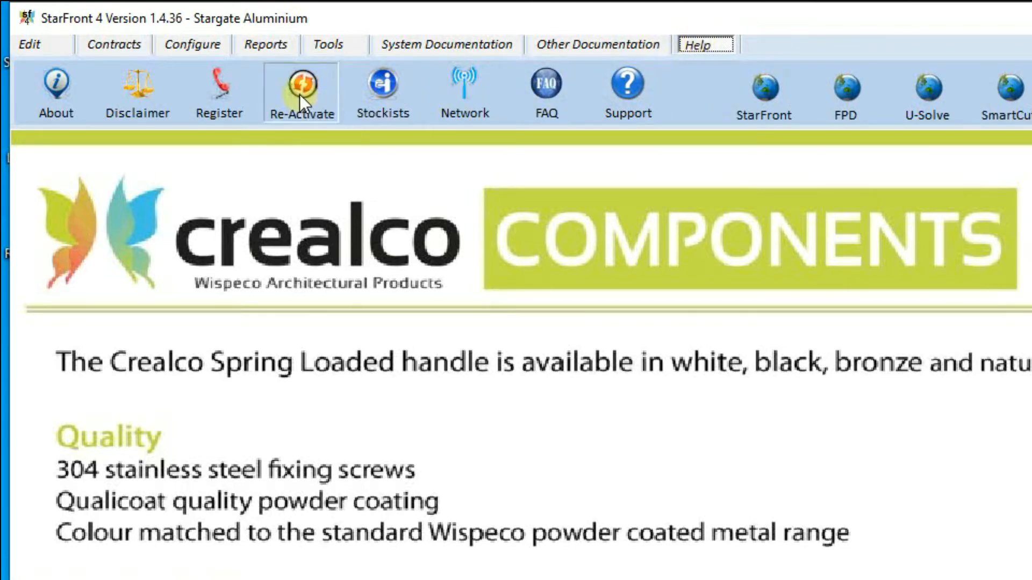
{"action": "left_click", "coordinate": [301, 91]}
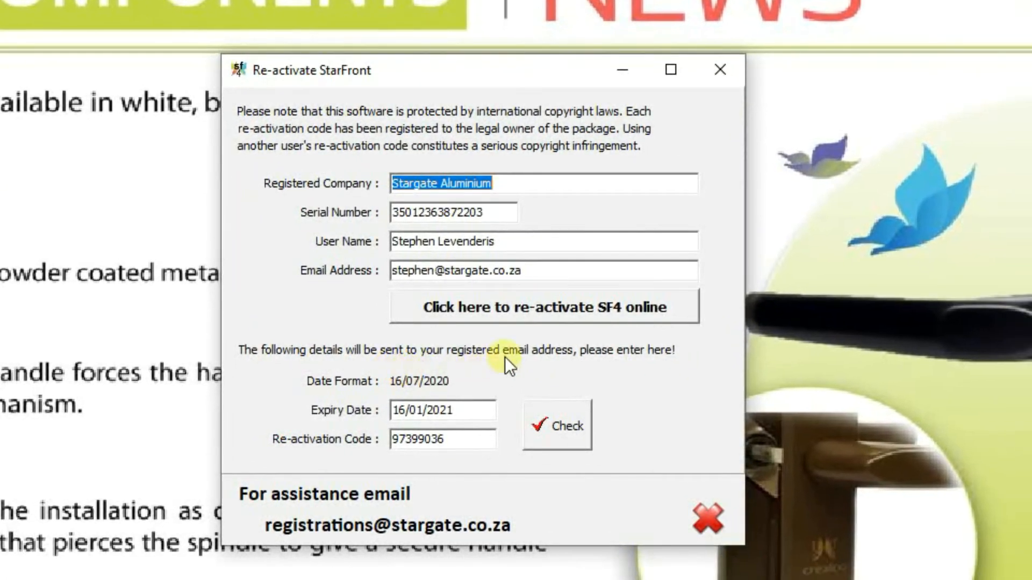
{"action": "mouse_move", "coordinate": [509, 276]}
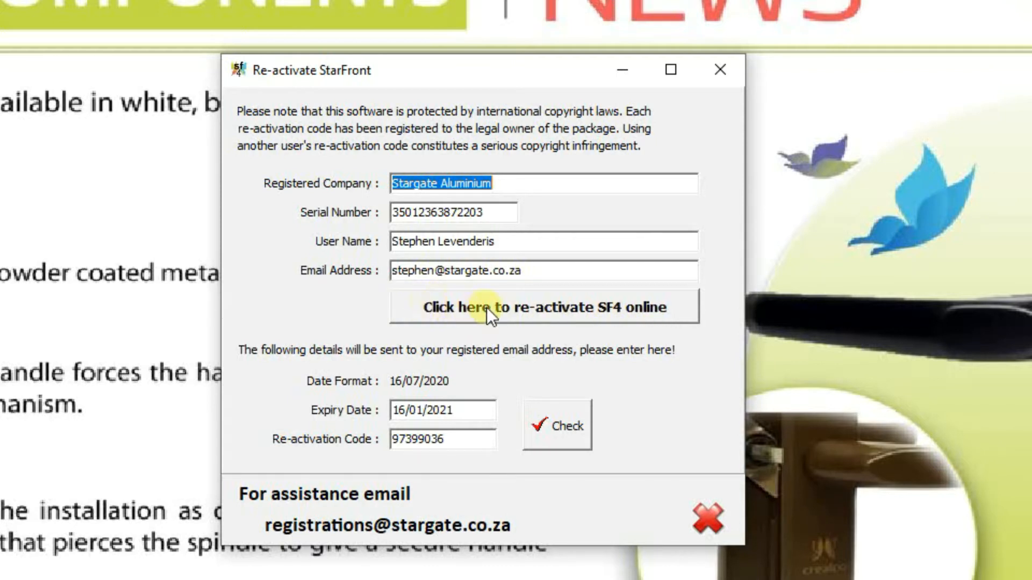
{"action": "mouse_move", "coordinate": [635, 320]}
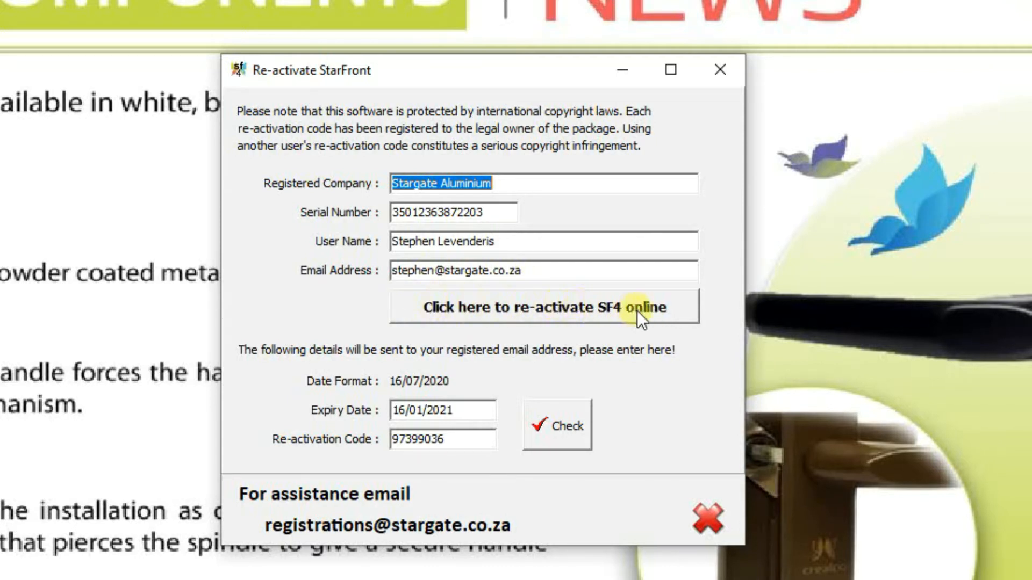
- Launch the online SF4 re-activation so the registration website opens
{"action": "left_click", "coordinate": [544, 307]}
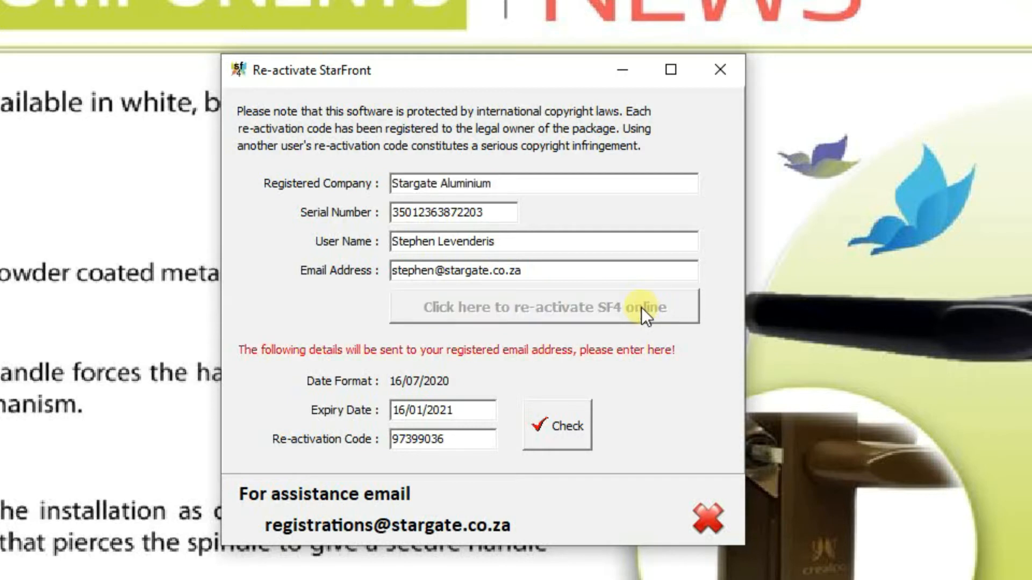
{"action": "left_click", "coordinate": [544, 307]}
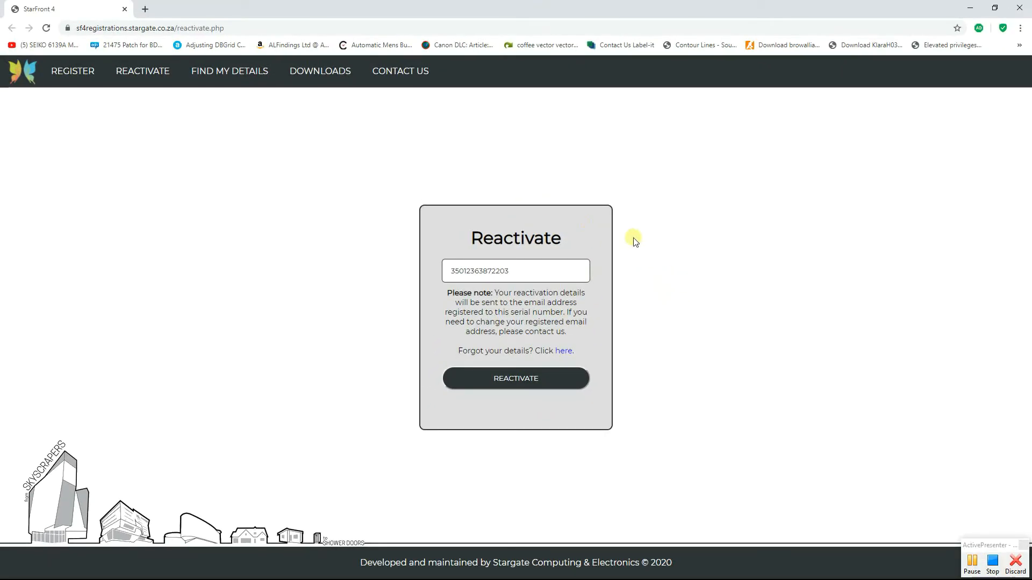
{"action": "mouse_move", "coordinate": [556, 289]}
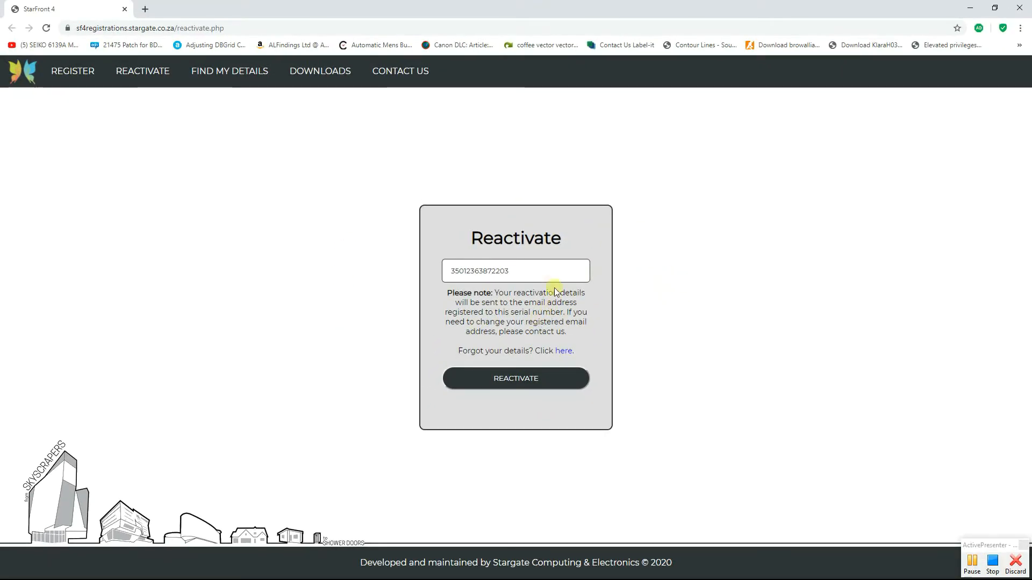
{"action": "triple_click", "coordinate": [515, 271]}
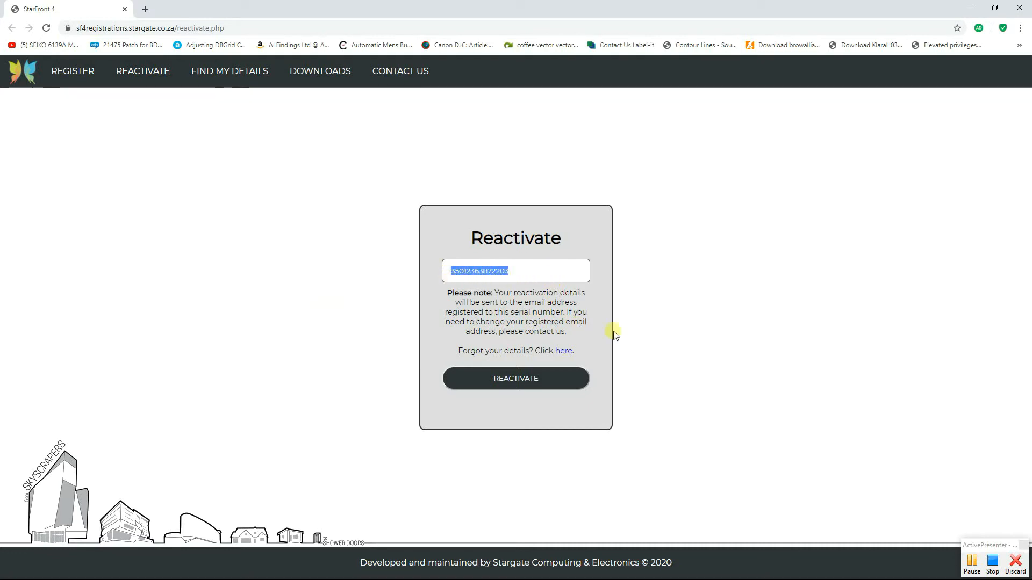
{"action": "mouse_move", "coordinate": [732, 307]}
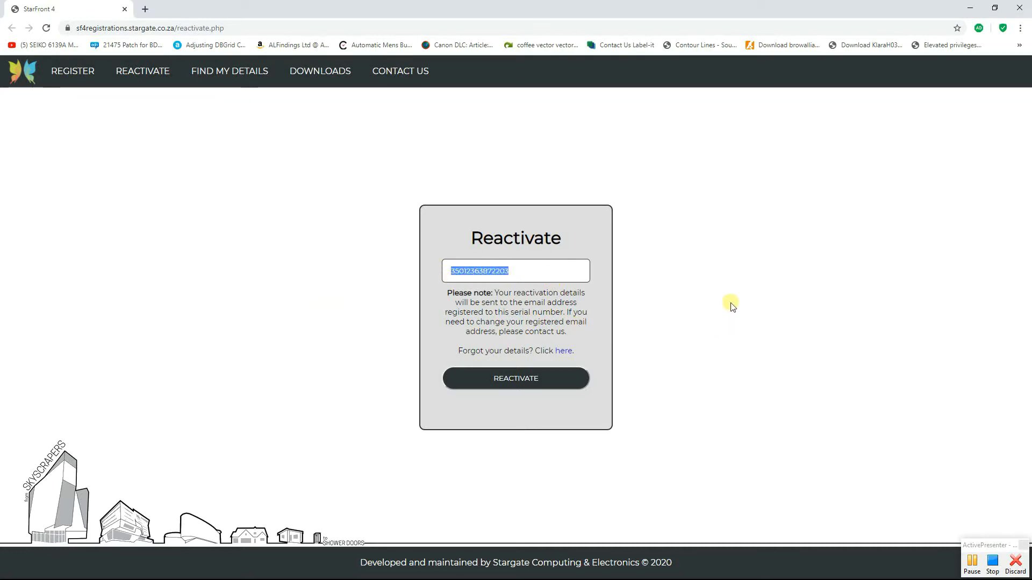
{"action": "mouse_move", "coordinate": [515, 378]}
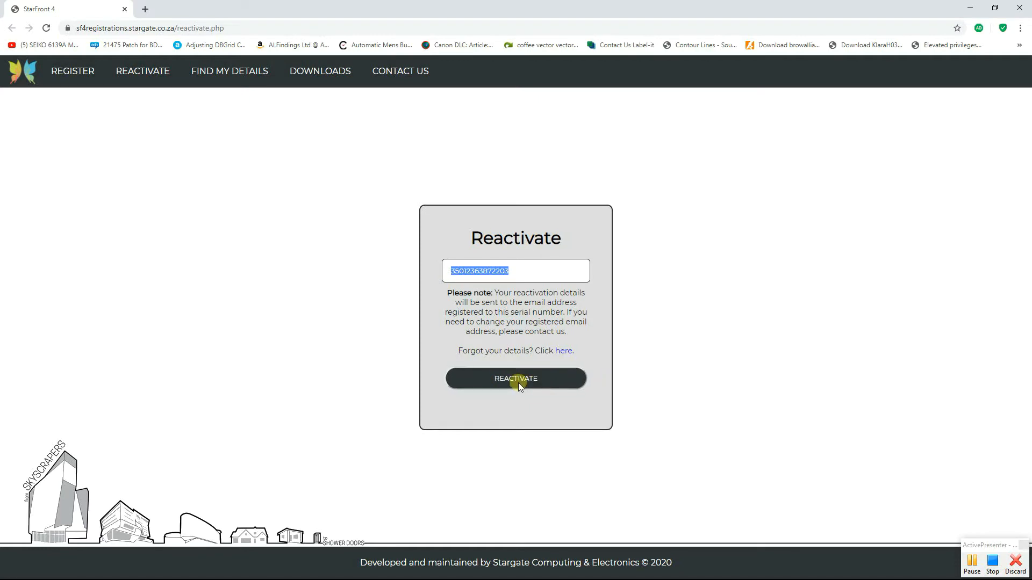
{"action": "mouse_move", "coordinate": [550, 382]}
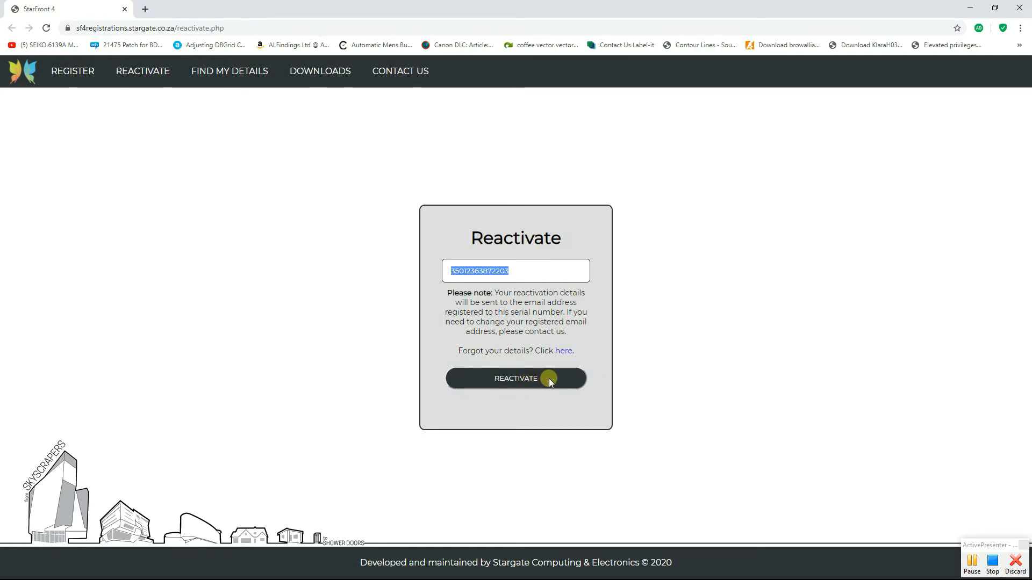
{"action": "left_click", "coordinate": [515, 378]}
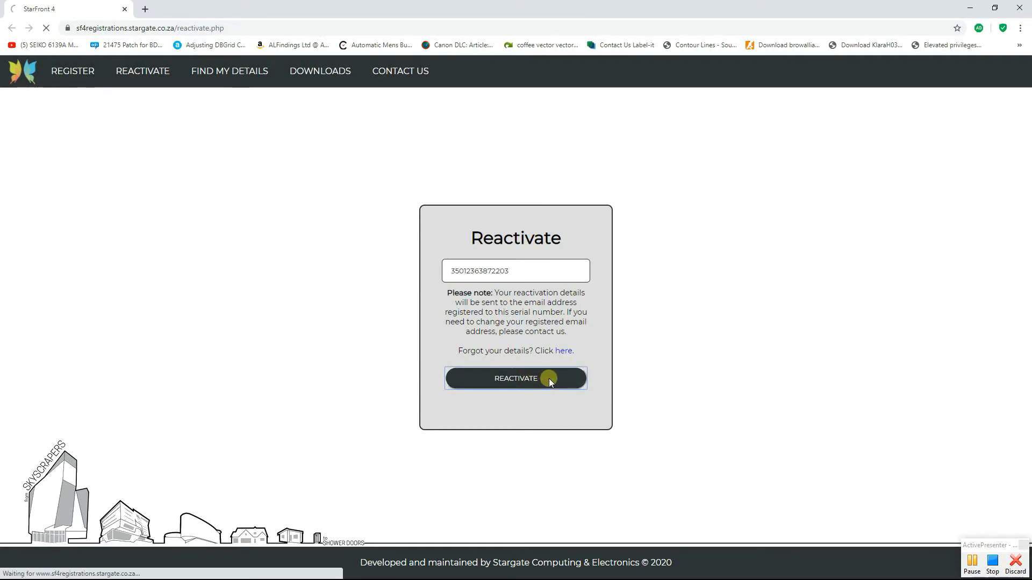
{"action": "left_click", "coordinate": [516, 378]}
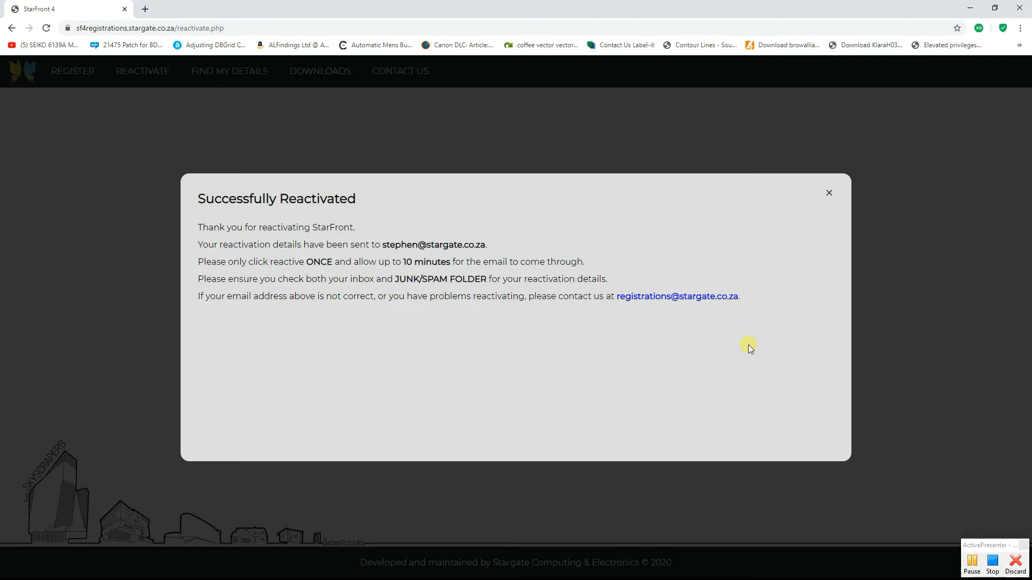
{"action": "mouse_move", "coordinate": [652, 298]}
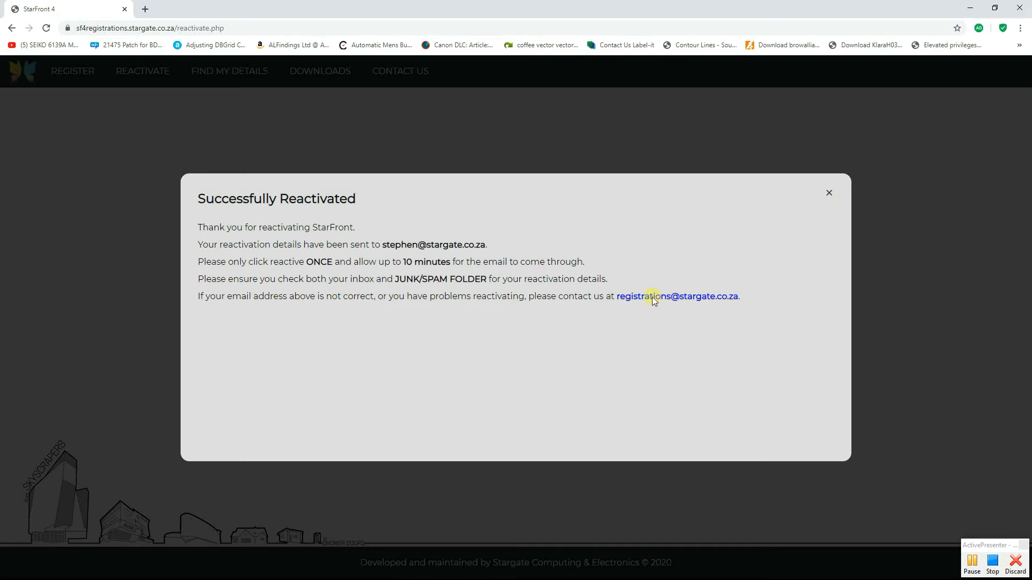
{"action": "mouse_move", "coordinate": [561, 359]}
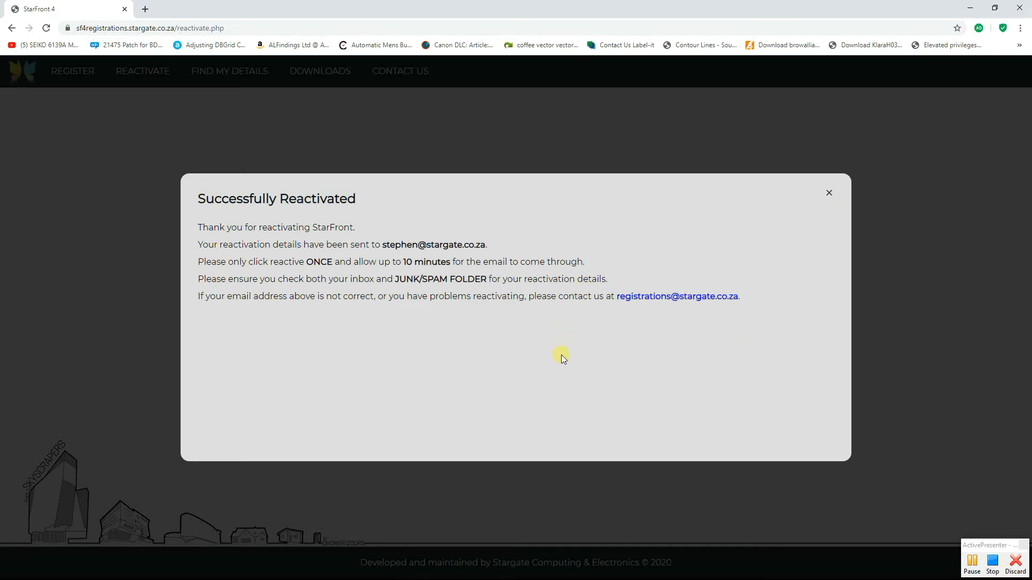
{"action": "mouse_move", "coordinate": [476, 268]}
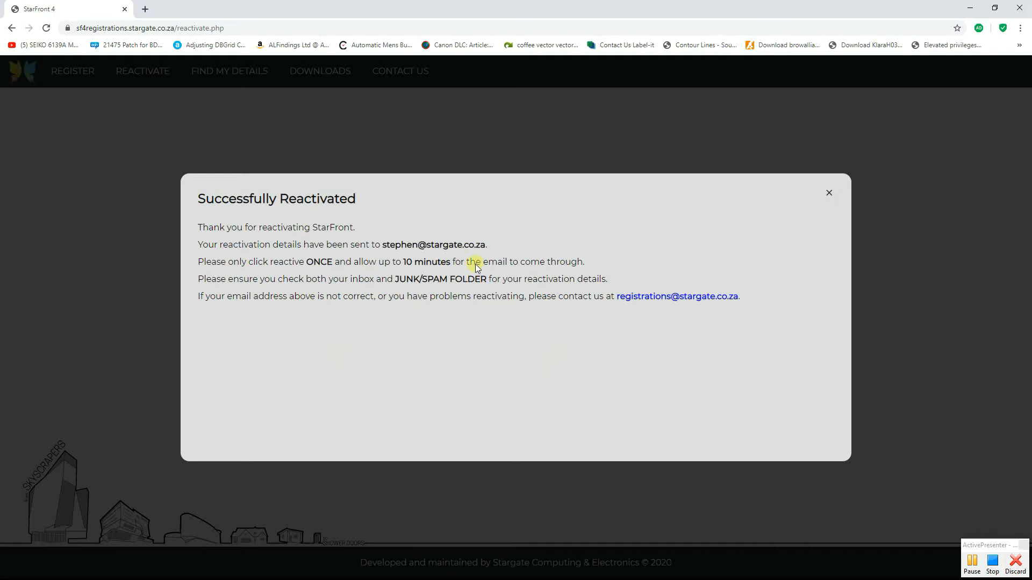
{"action": "mouse_move", "coordinate": [508, 312]}
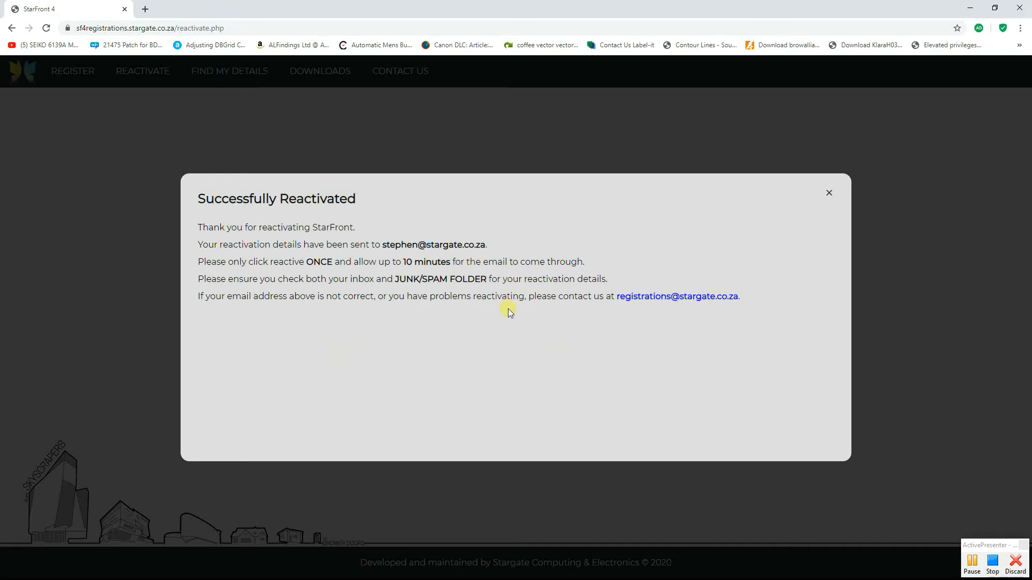
{"action": "mouse_move", "coordinate": [483, 394]}
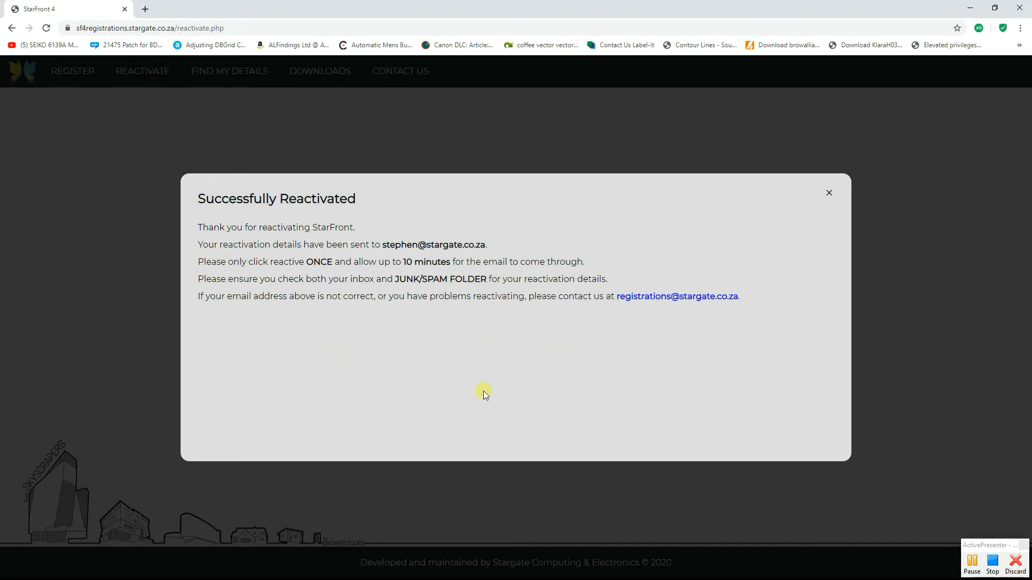
{"action": "mouse_move", "coordinate": [400, 282]}
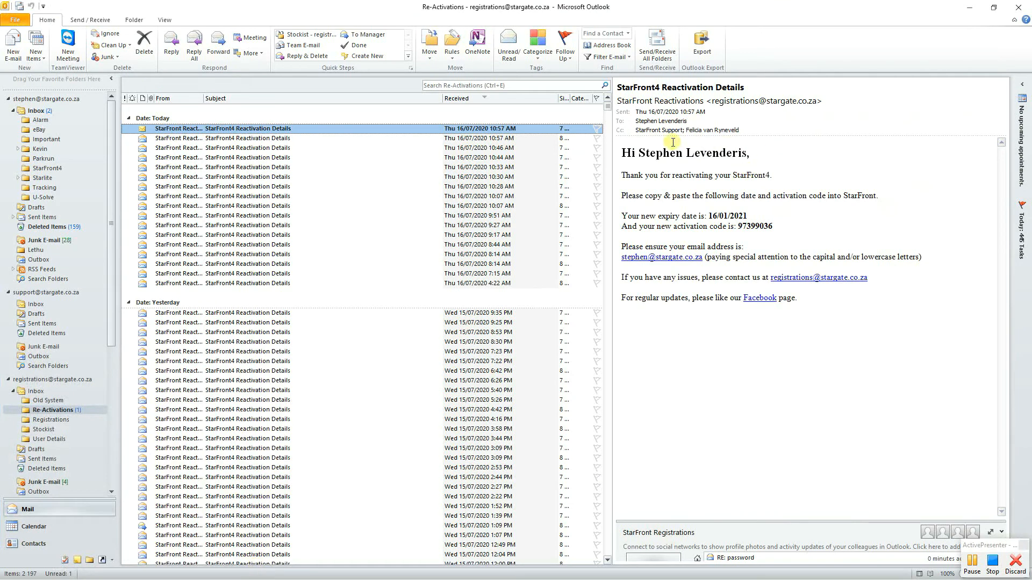
{"action": "mouse_move", "coordinate": [750, 165]}
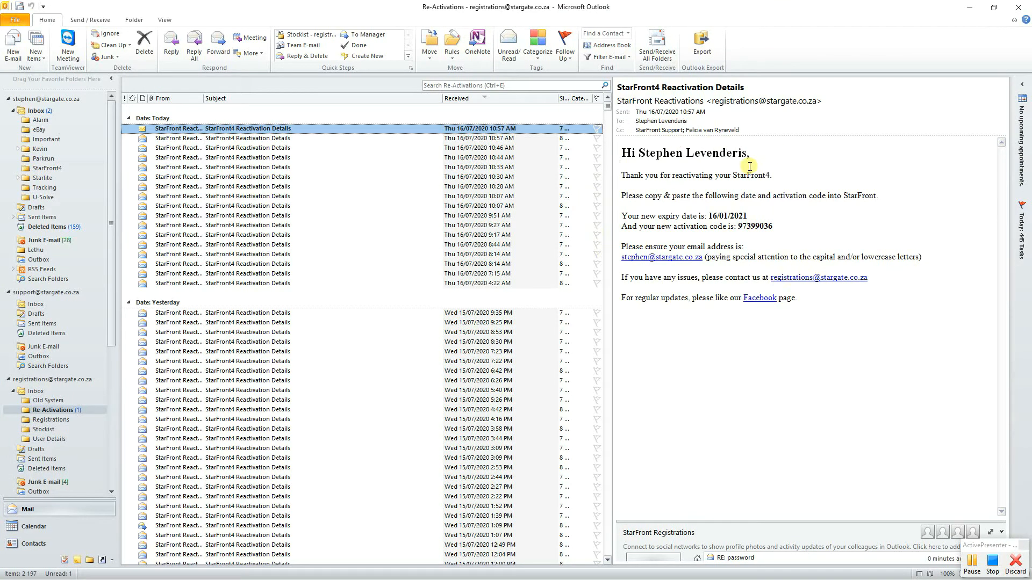
{"action": "mouse_move", "coordinate": [703, 87]}
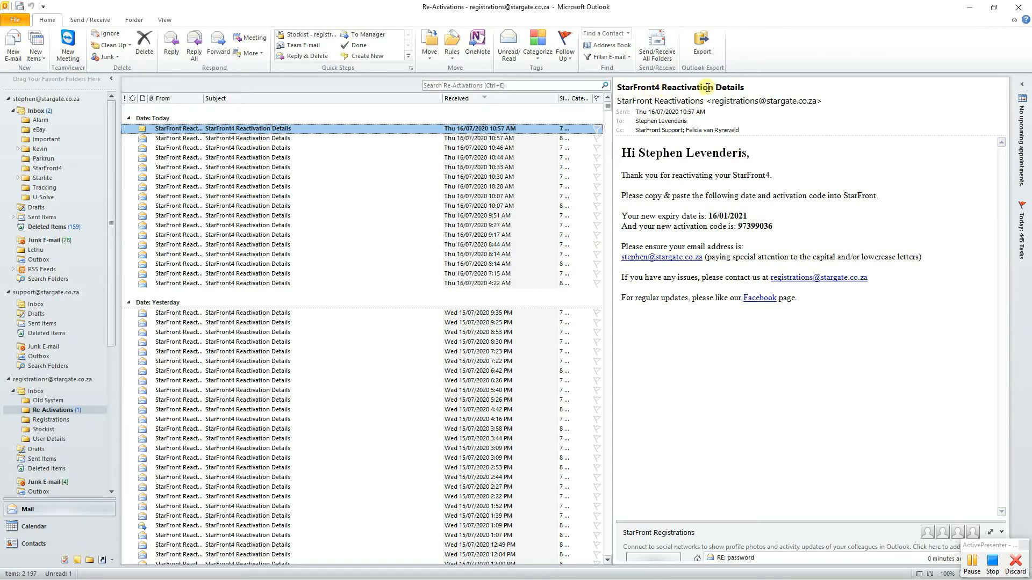
{"action": "mouse_move", "coordinate": [609, 174]}
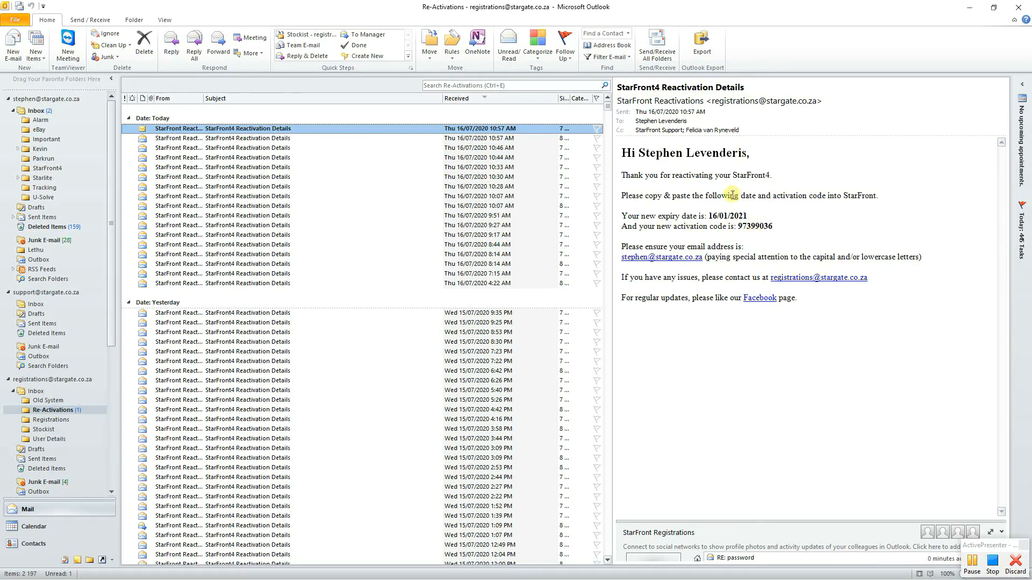
{"action": "mouse_move", "coordinate": [780, 216]}
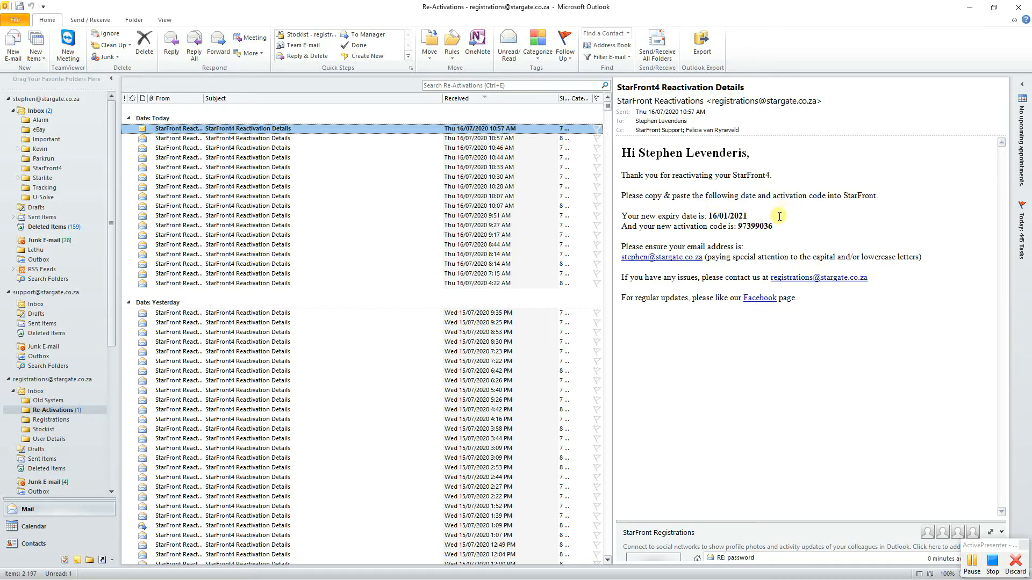
{"action": "mouse_move", "coordinate": [745, 196]}
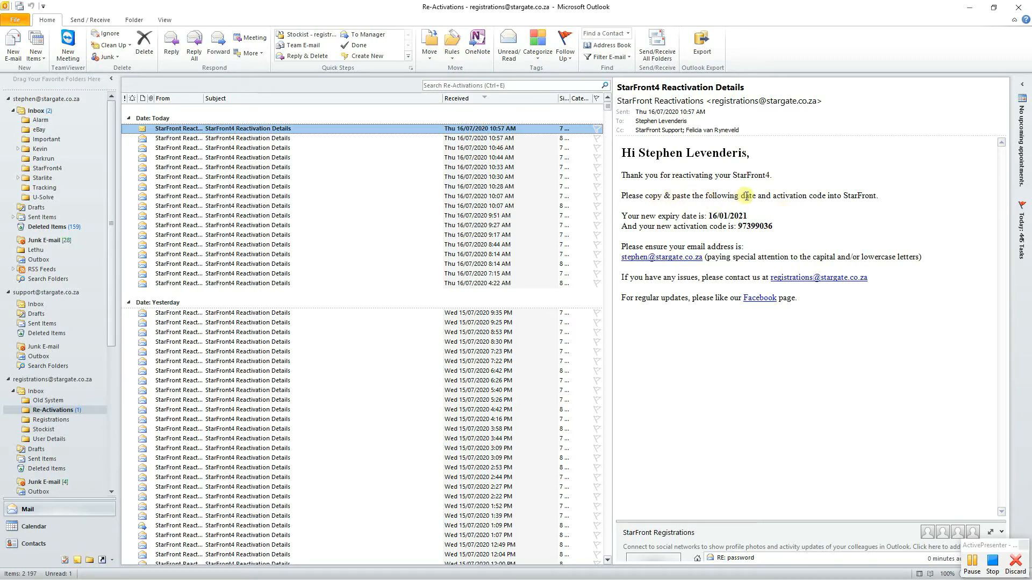
{"action": "mouse_move", "coordinate": [872, 195]}
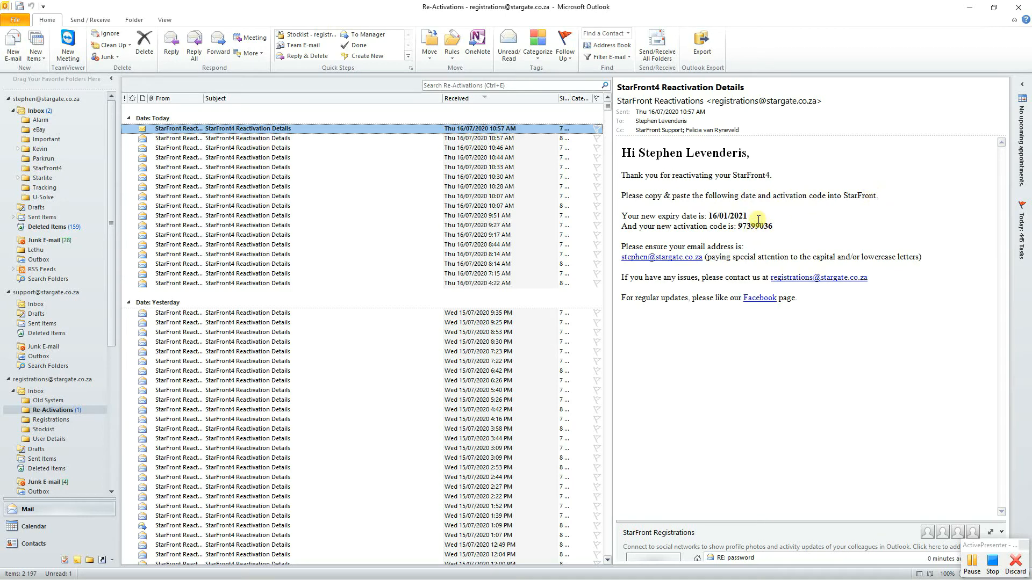
- Copy the new expiry date 16/01/2021 from the reactivation email
{"action": "double_click", "coordinate": [727, 216]}
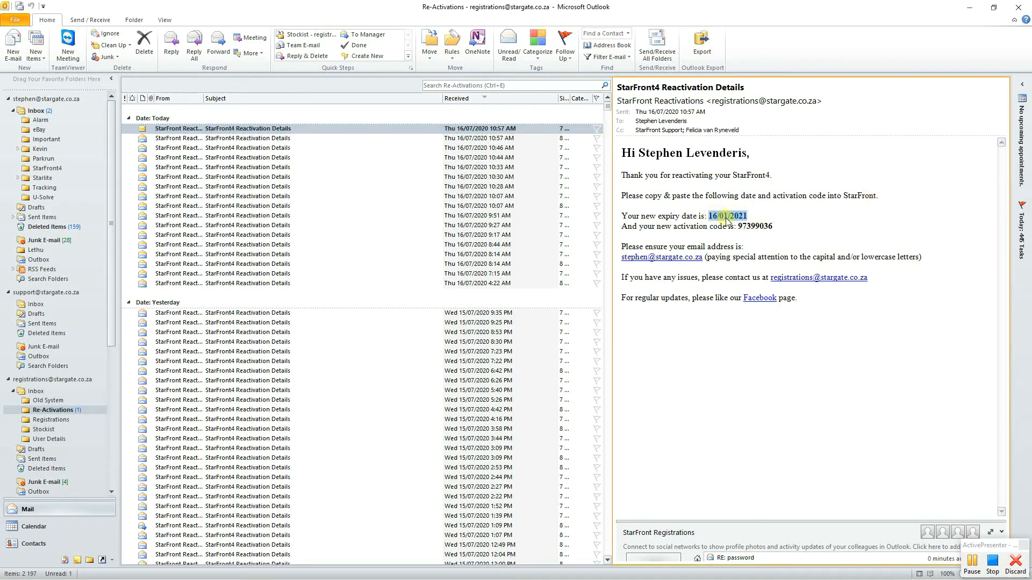
{"action": "right_click", "coordinate": [728, 216]}
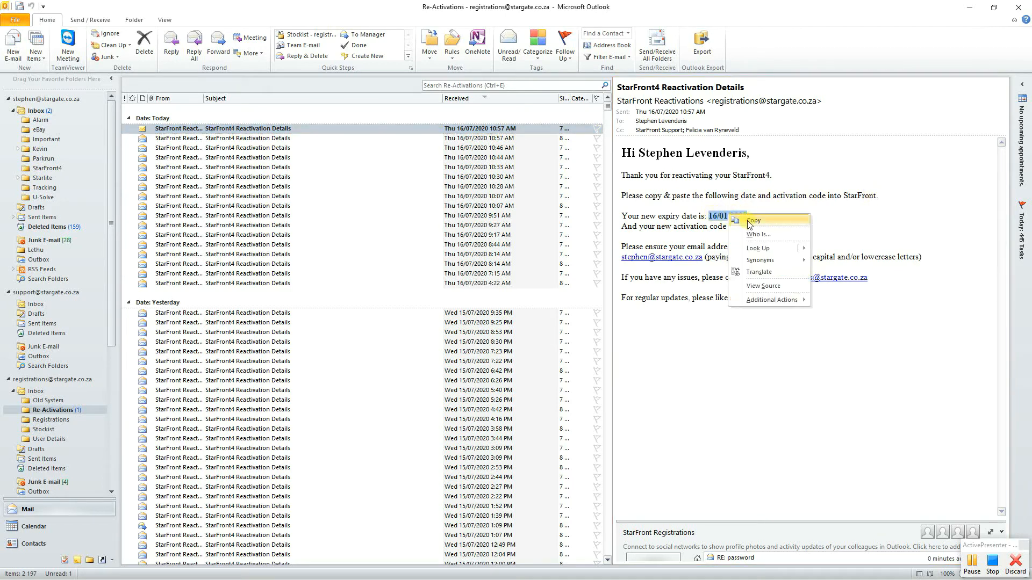
{"action": "left_click", "coordinate": [751, 219]}
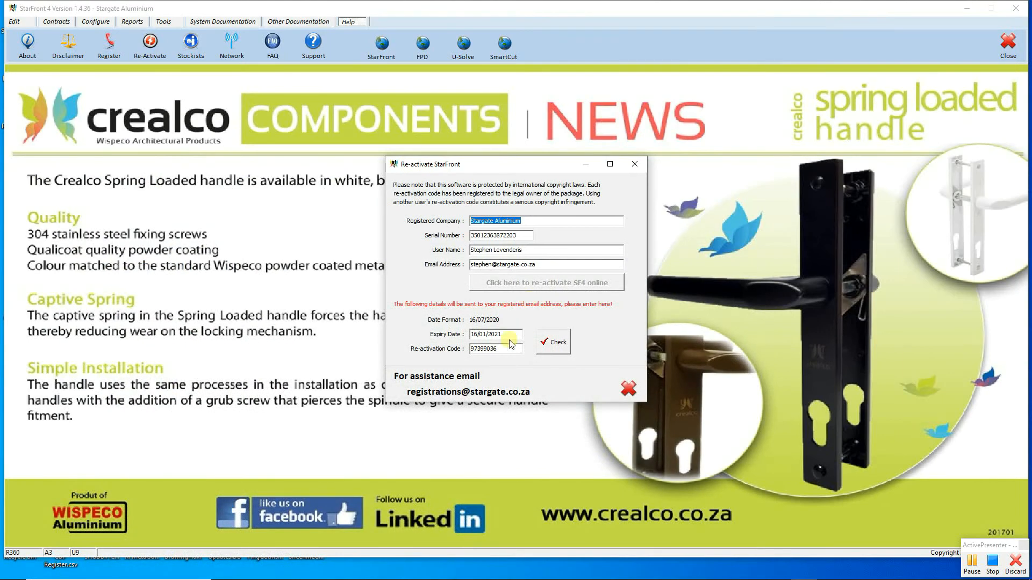
- Paste 16/01/2021 into the Expiry Date field, then return to the email
{"action": "triple_click", "coordinate": [495, 334]}
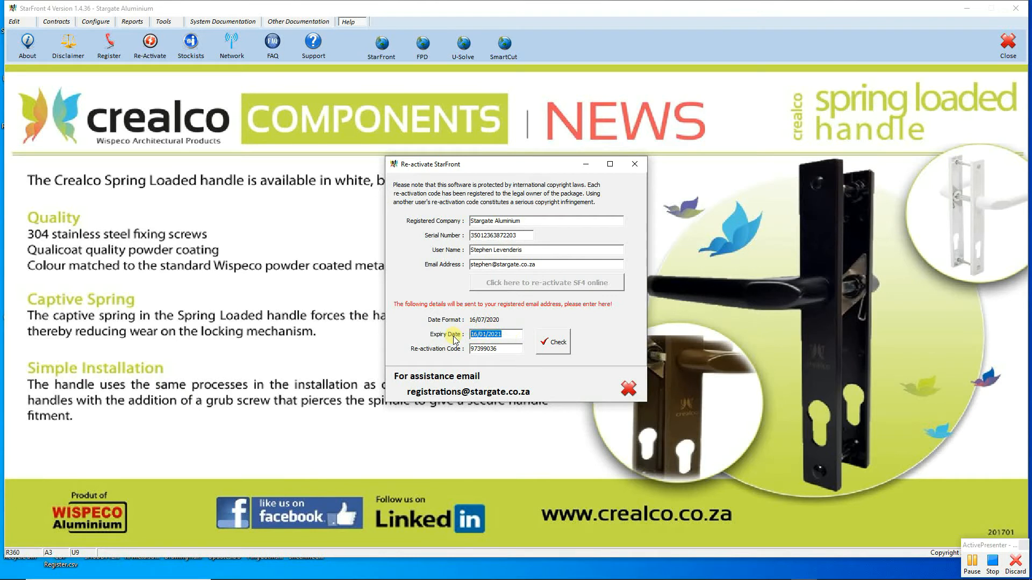
{"action": "right_click", "coordinate": [496, 333]}
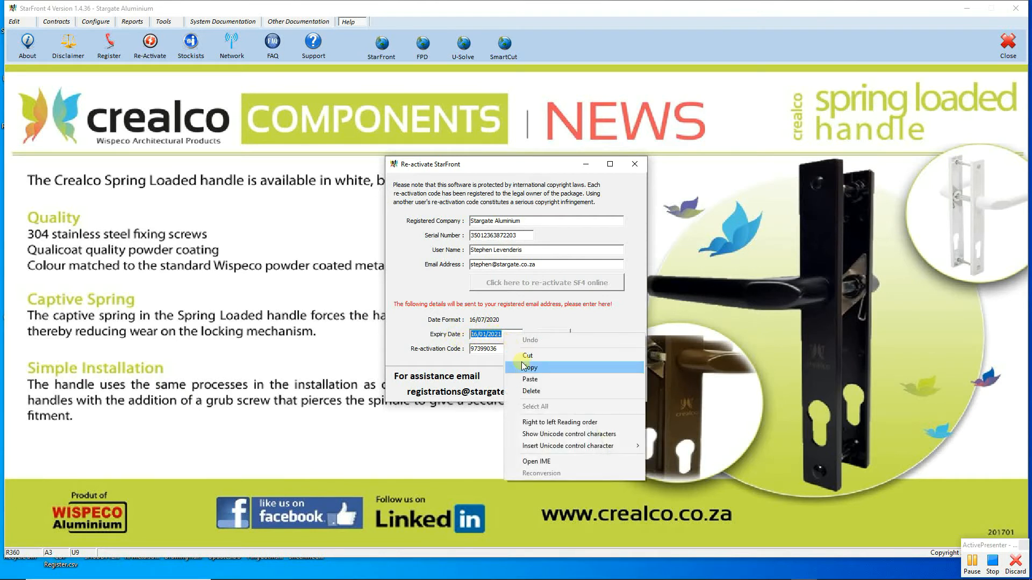
{"action": "left_click", "coordinate": [530, 367]}
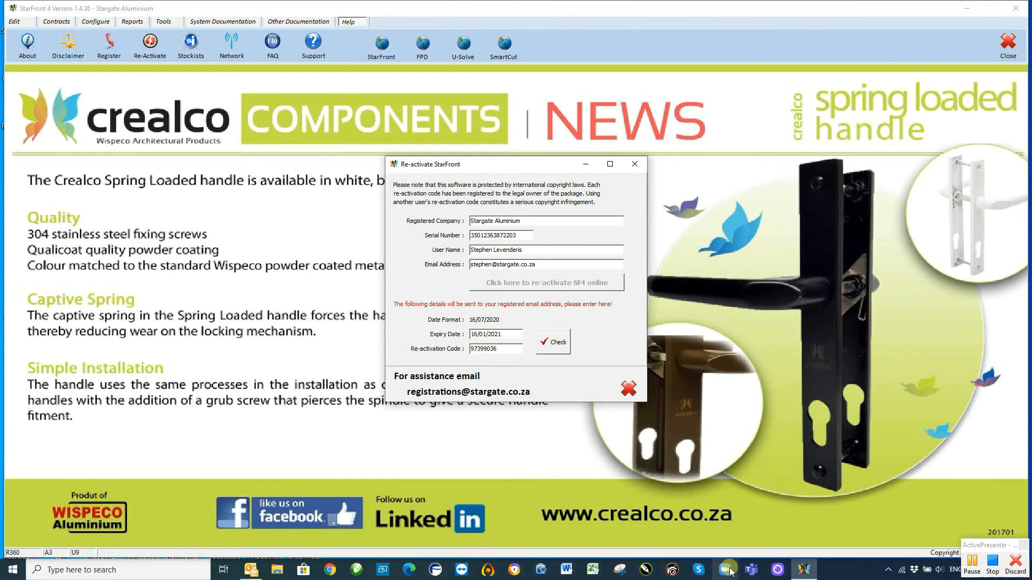
{"action": "left_click", "coordinate": [727, 569]}
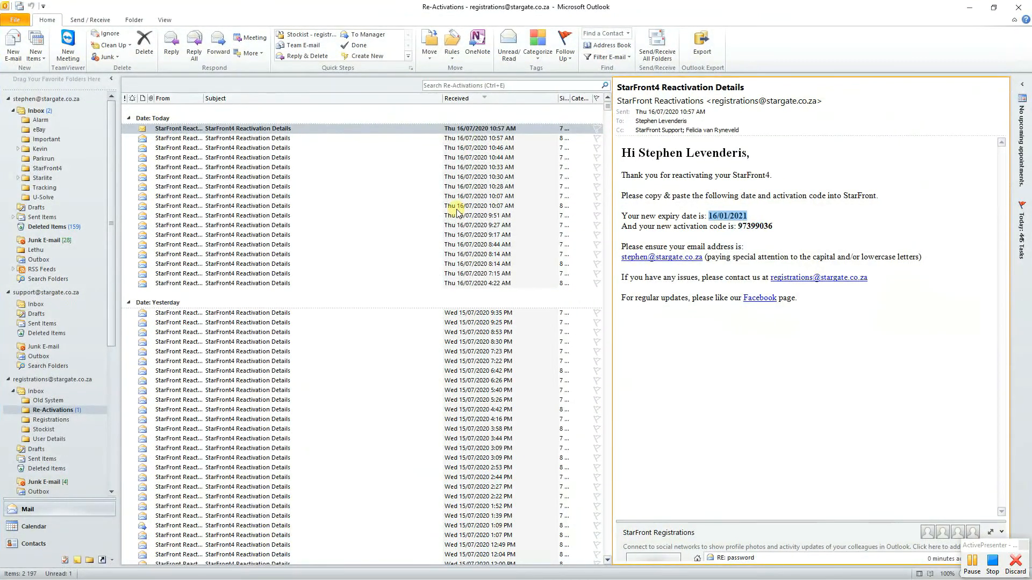
{"action": "double_click", "coordinate": [756, 227]}
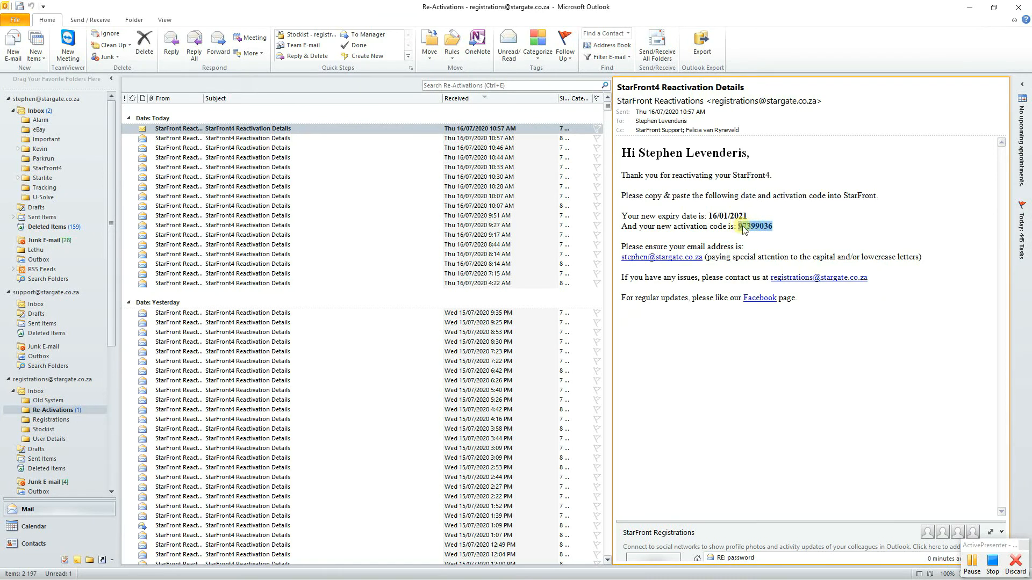
{"action": "right_click", "coordinate": [756, 227]}
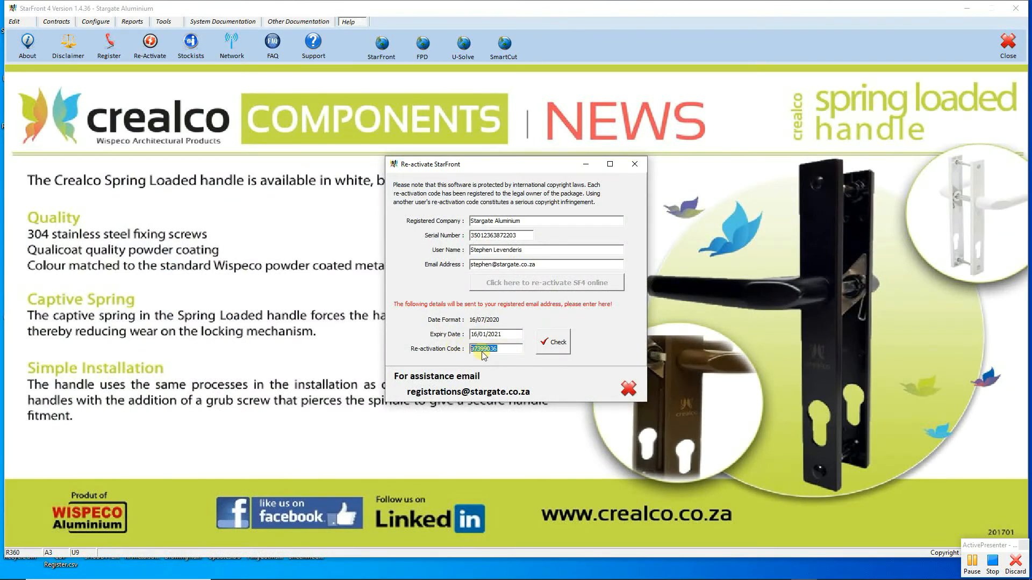
{"action": "right_click", "coordinate": [483, 348]}
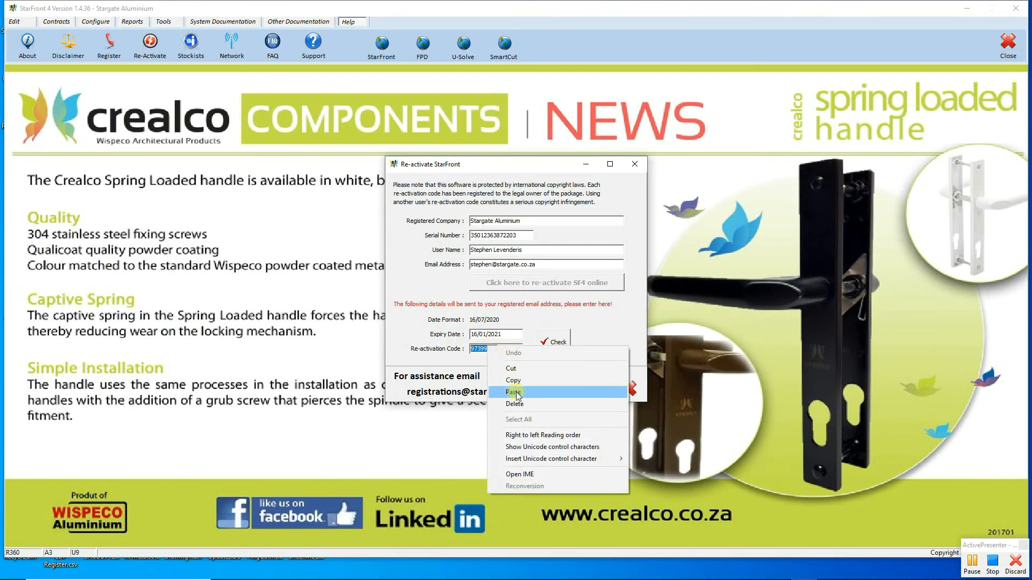
{"action": "left_click", "coordinate": [514, 392]}
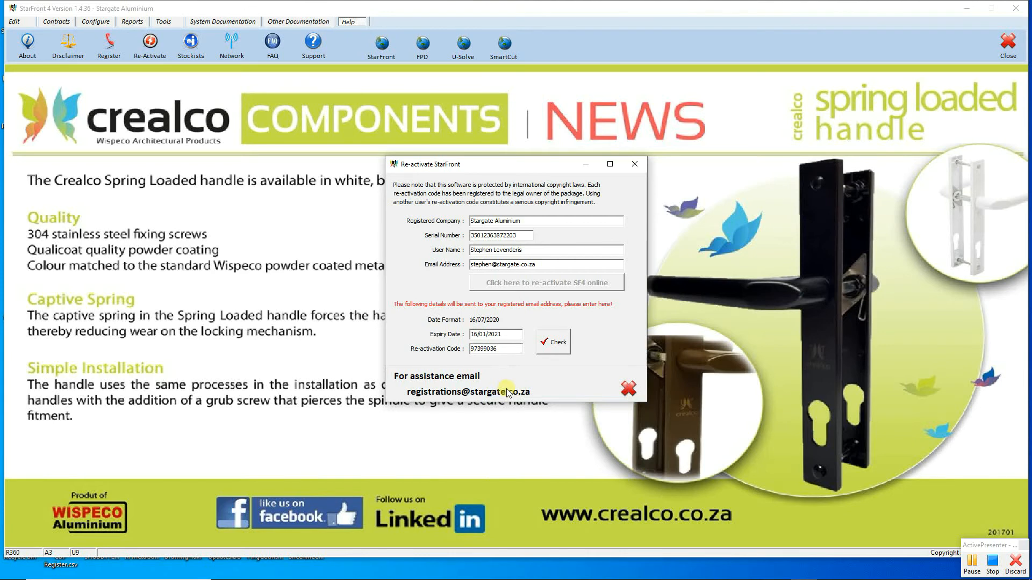
{"action": "left_click", "coordinate": [551, 342]}
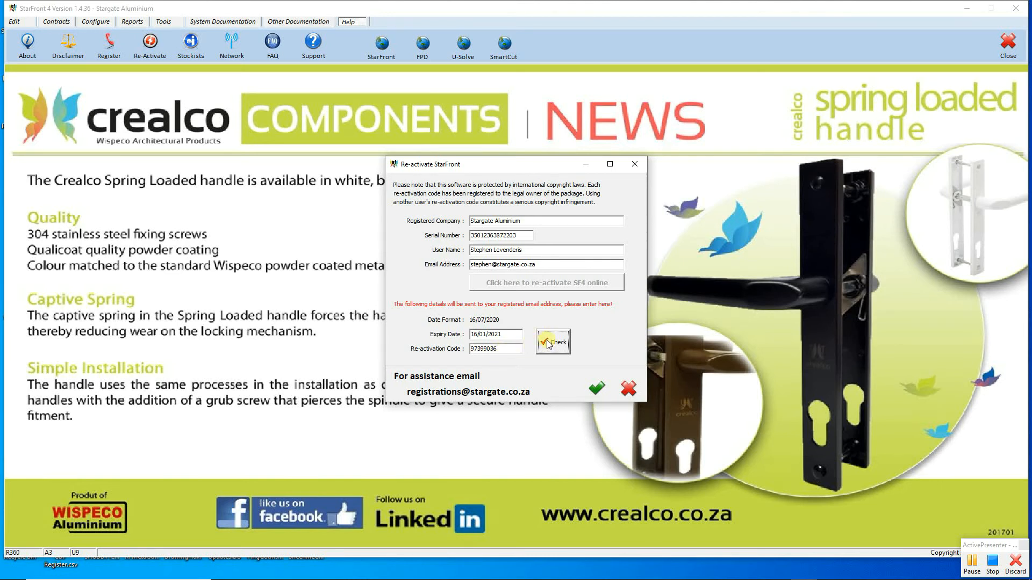
- Review the registered email address and confirm the reactivation to close the dialog
{"action": "triple_click", "coordinate": [504, 264]}
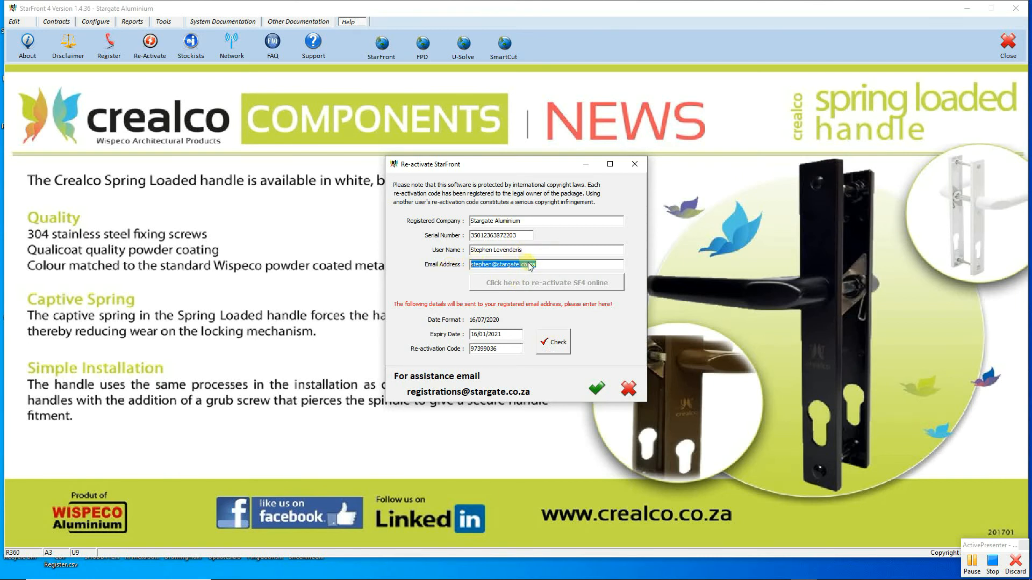
{"action": "mouse_move", "coordinate": [585, 301]}
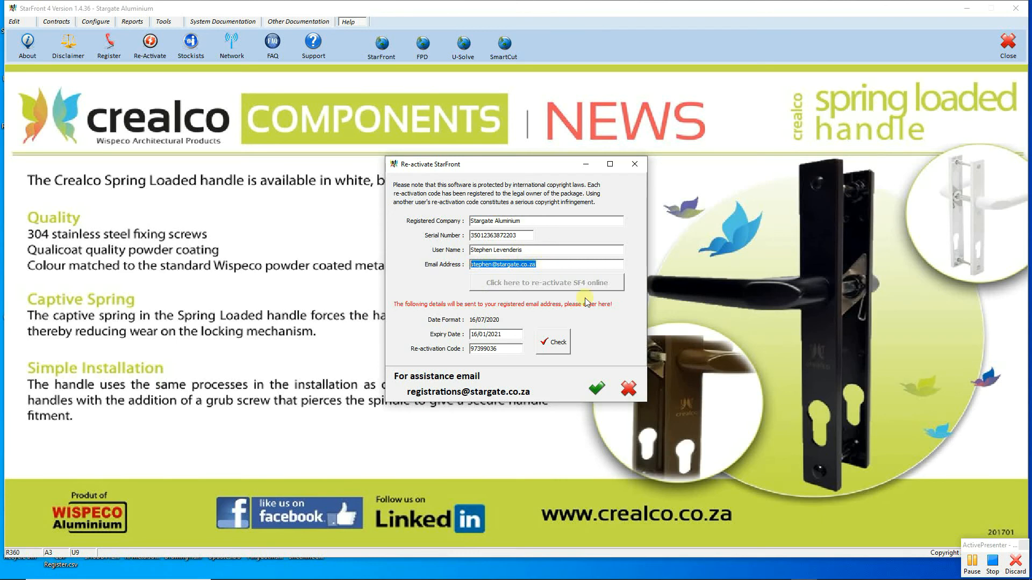
{"action": "mouse_move", "coordinate": [595, 388]}
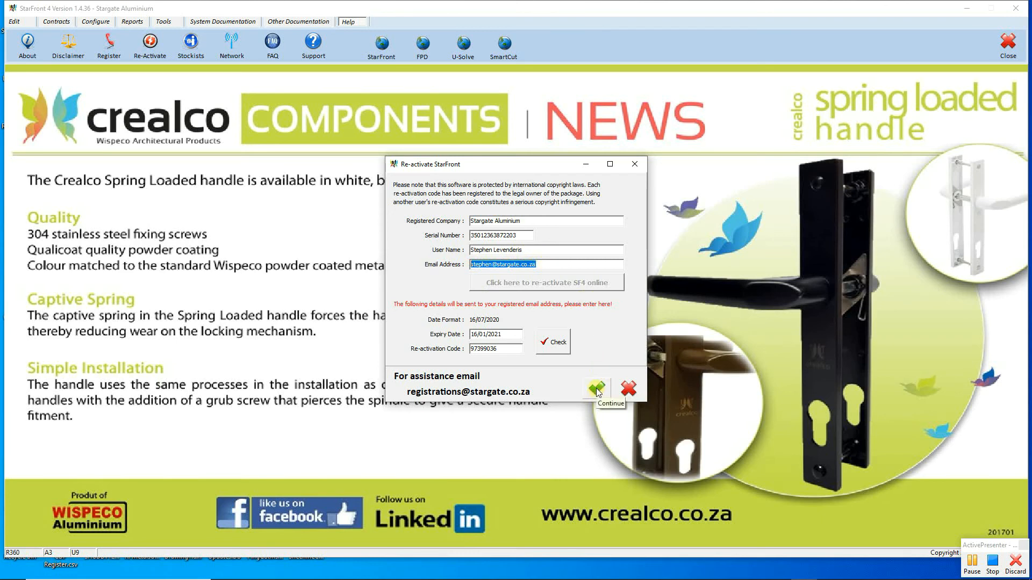
{"action": "left_click", "coordinate": [594, 388]}
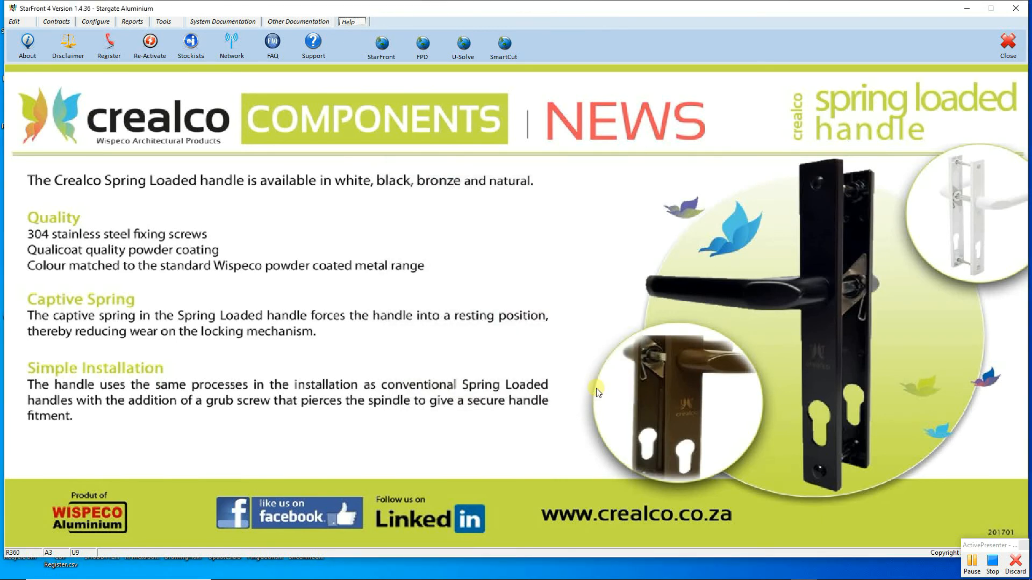